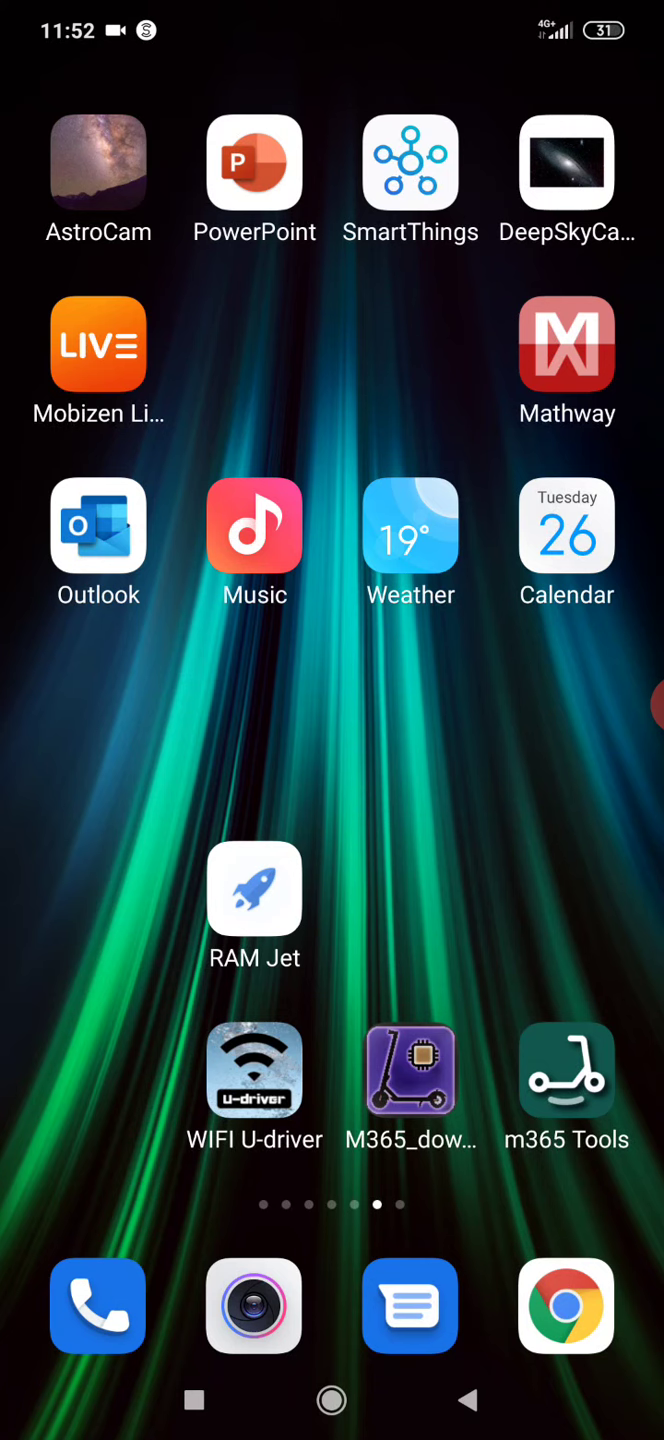
# - Swipe left through the Android home screen pages to reach the XiaoFlasher icon
pyautogui.hscroll(-3)
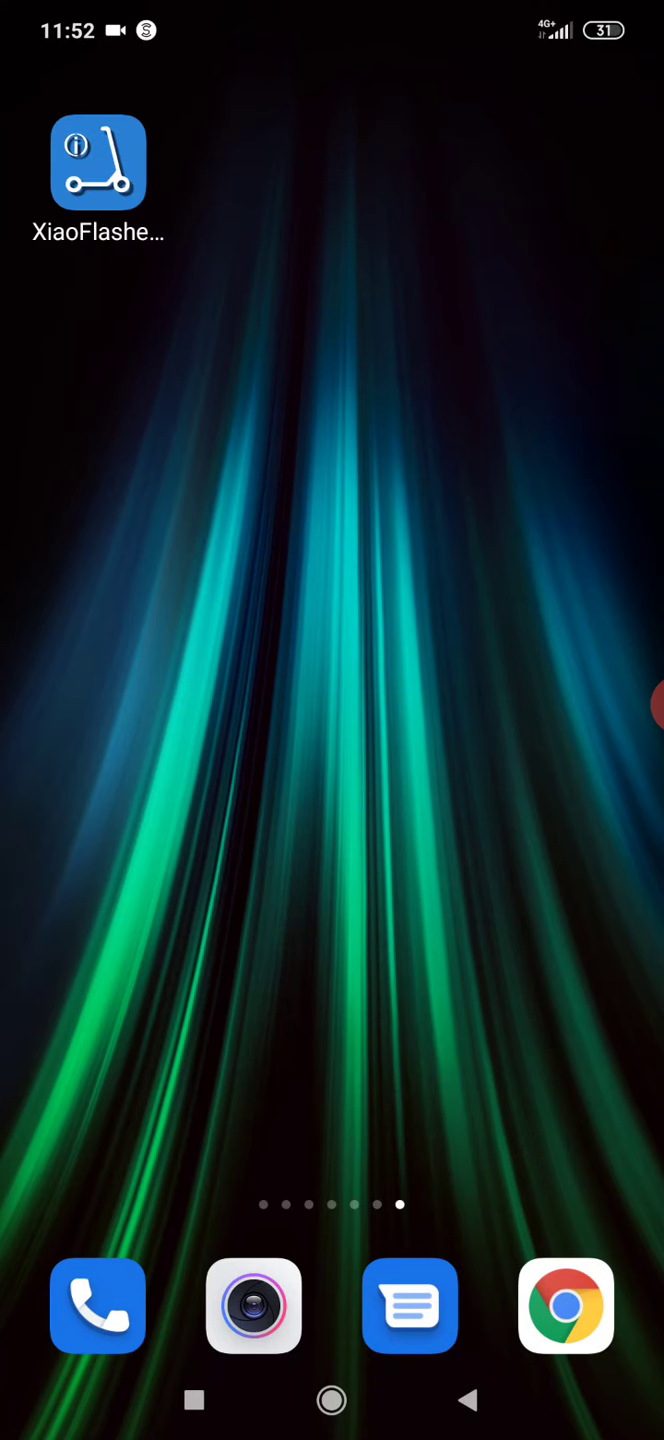
pyautogui.hscroll(-3)
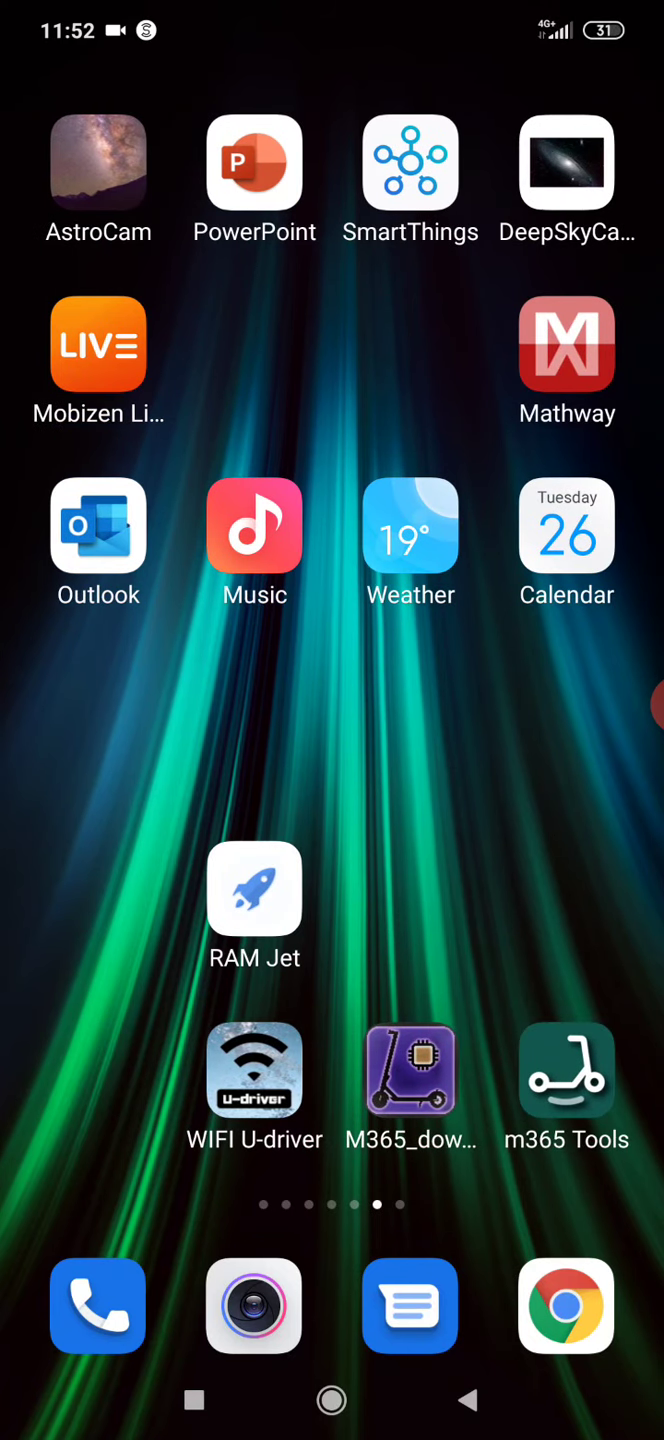
pyautogui.hscroll(-3)
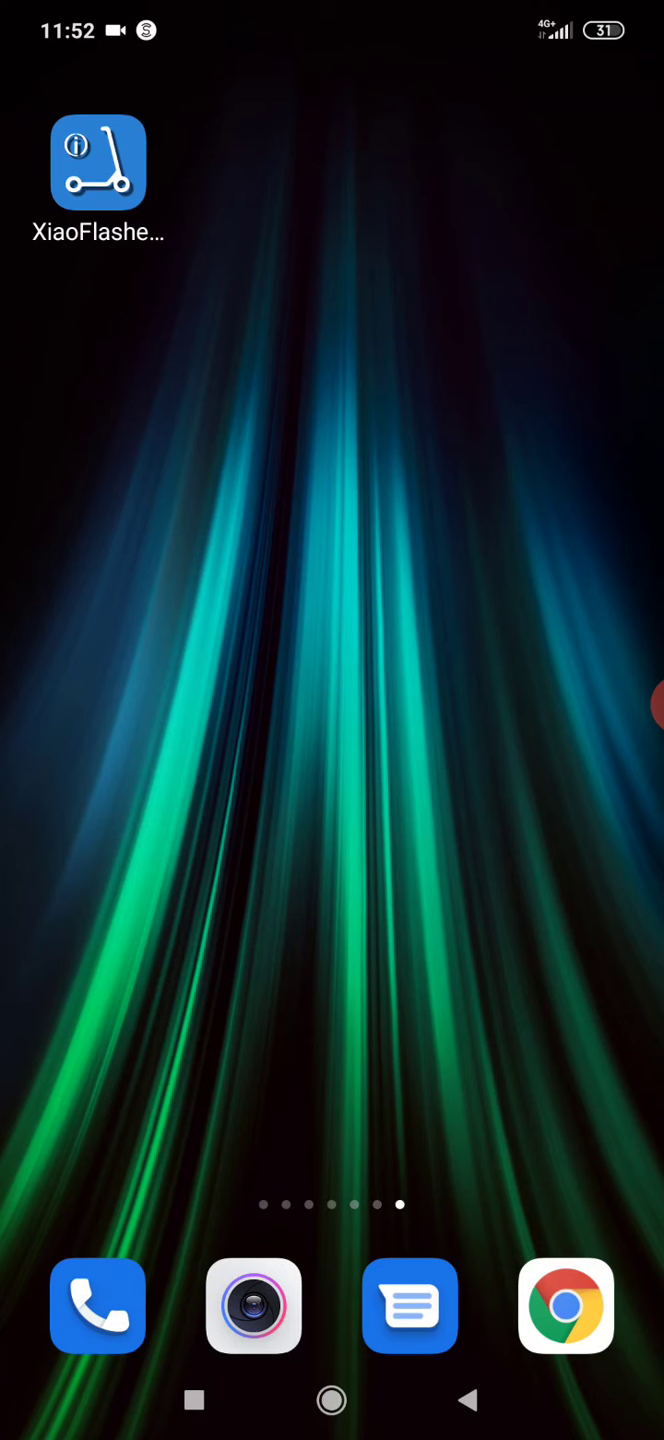
pyautogui.hscroll(-3)
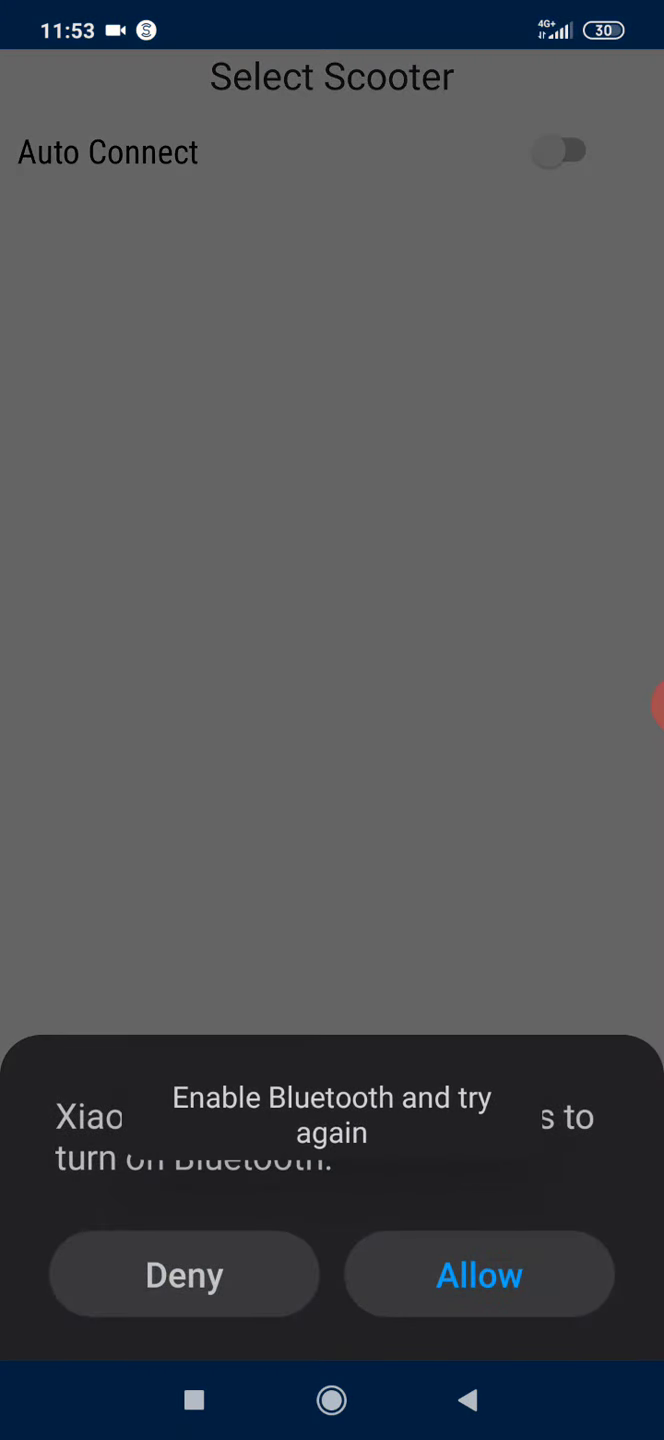
# - Allow Bluetooth, enable Auto Connect, and search for the MIScooter8882 scooter
pyautogui.click(479, 1274)
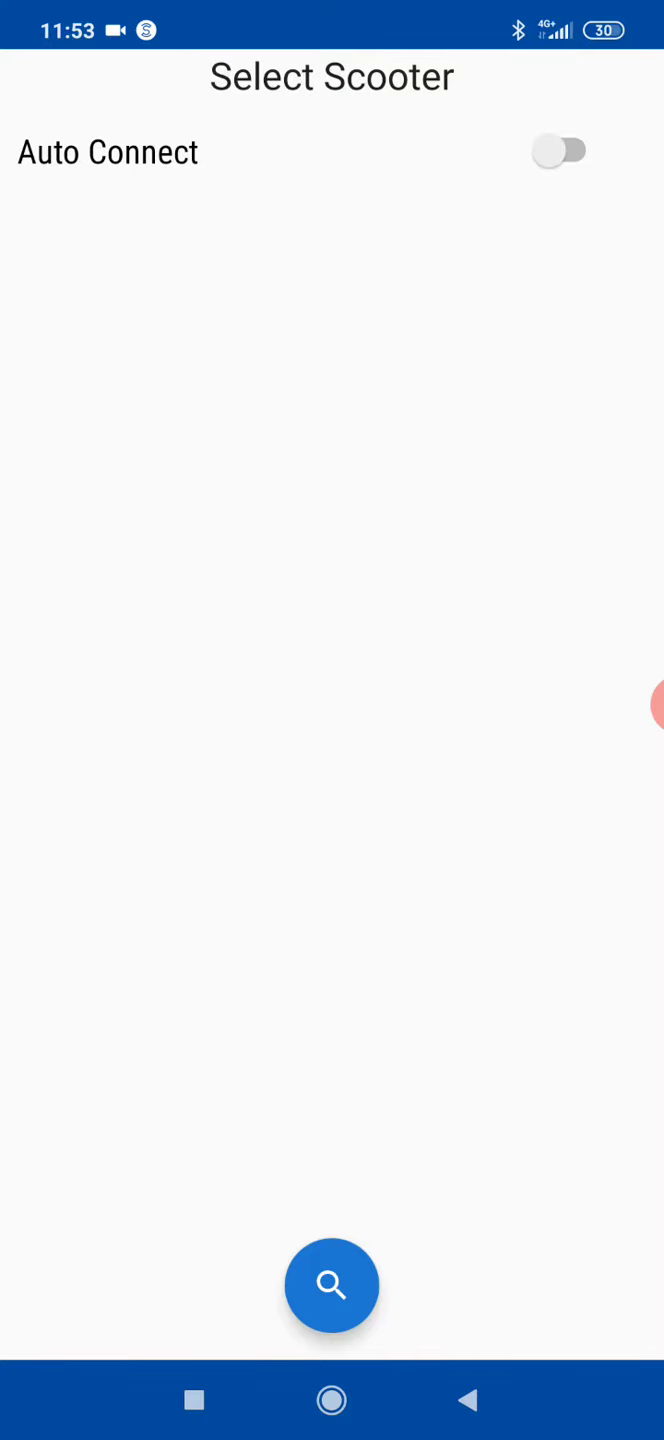
pyautogui.click(559, 151)
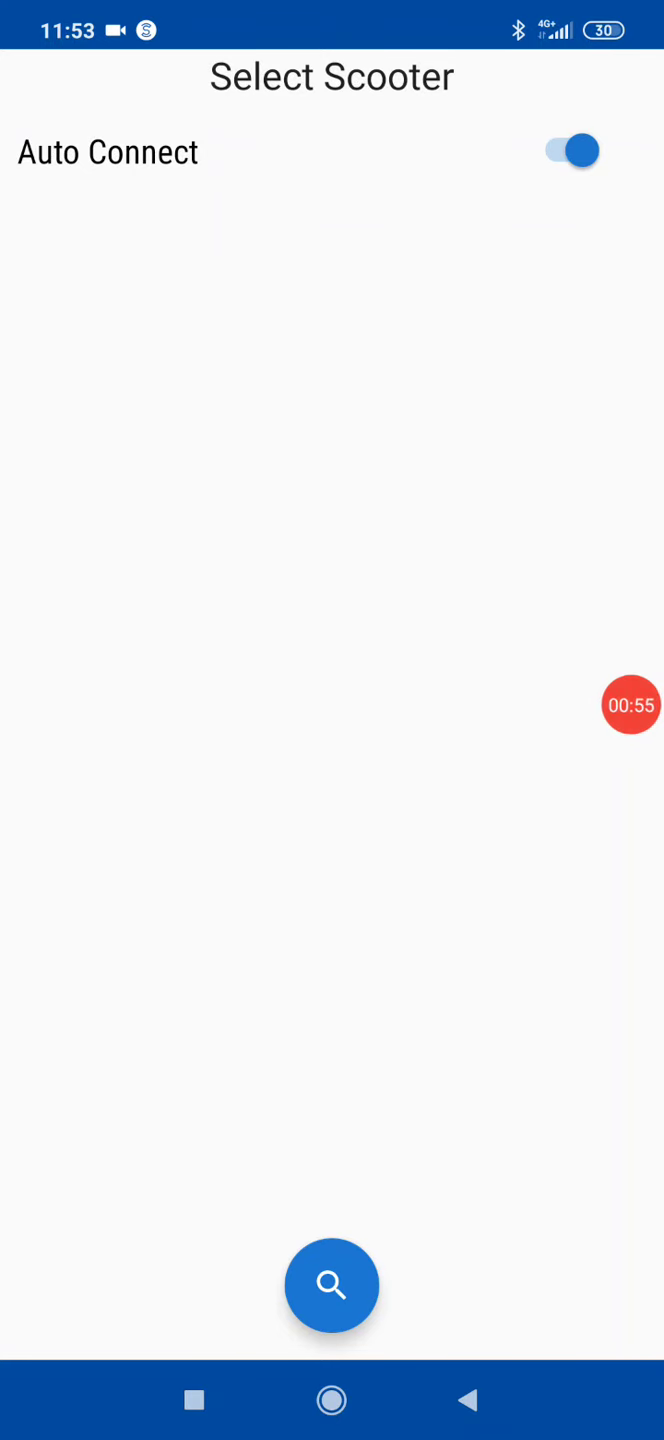
pyautogui.click(331, 1285)
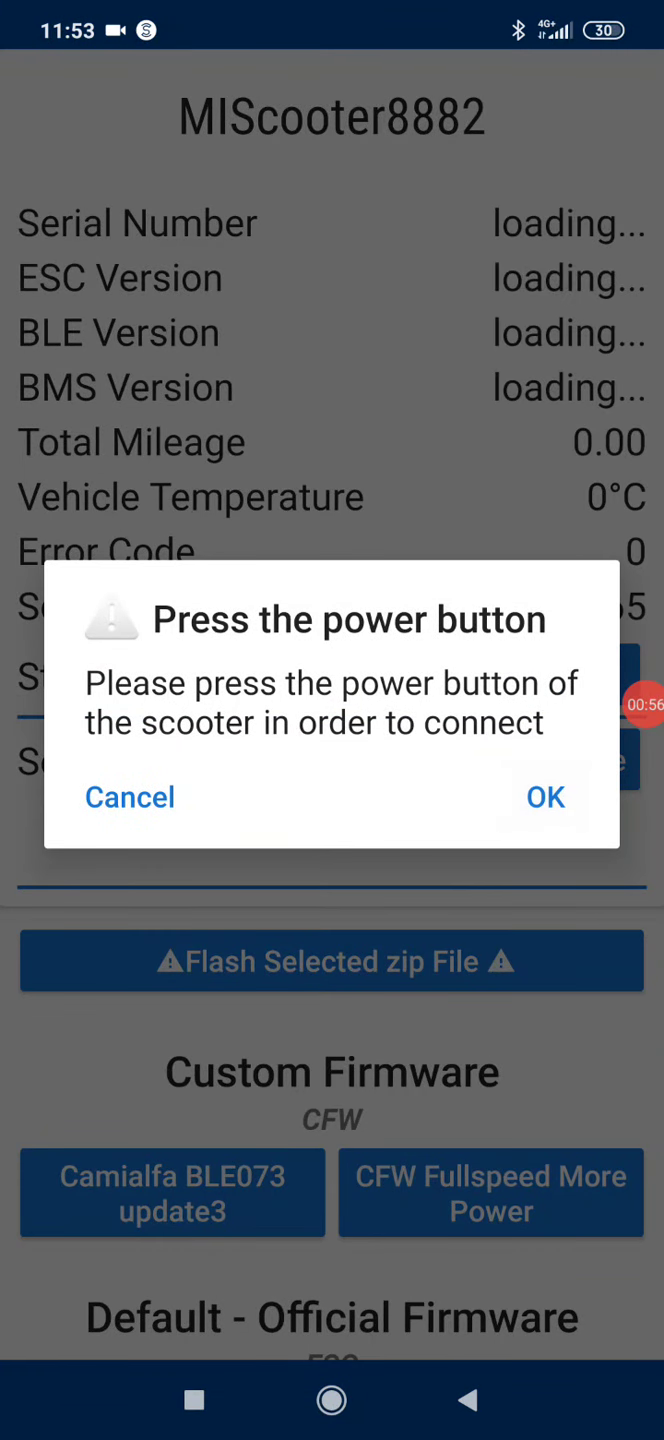
# - Confirm the power-button connection prompt and scroll down to the BLE072 m365 firmware option
pyautogui.click(545, 797)
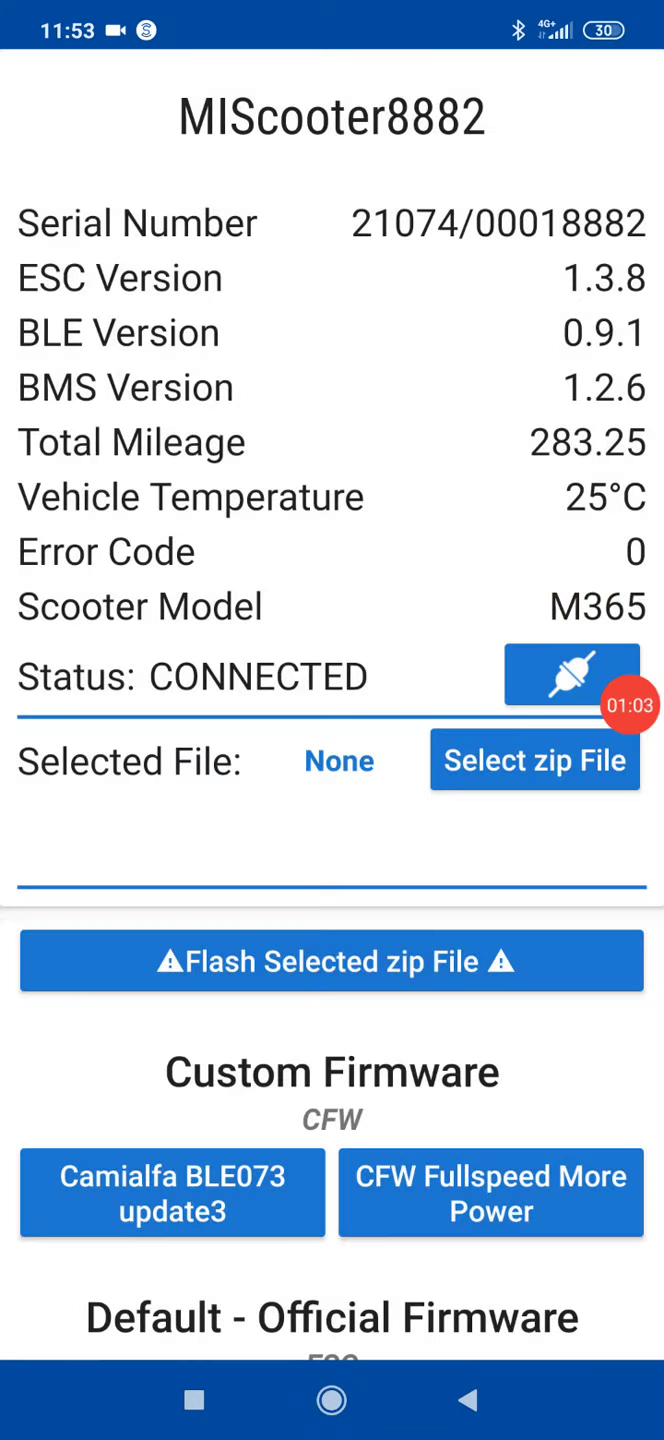
pyautogui.scroll(-3)
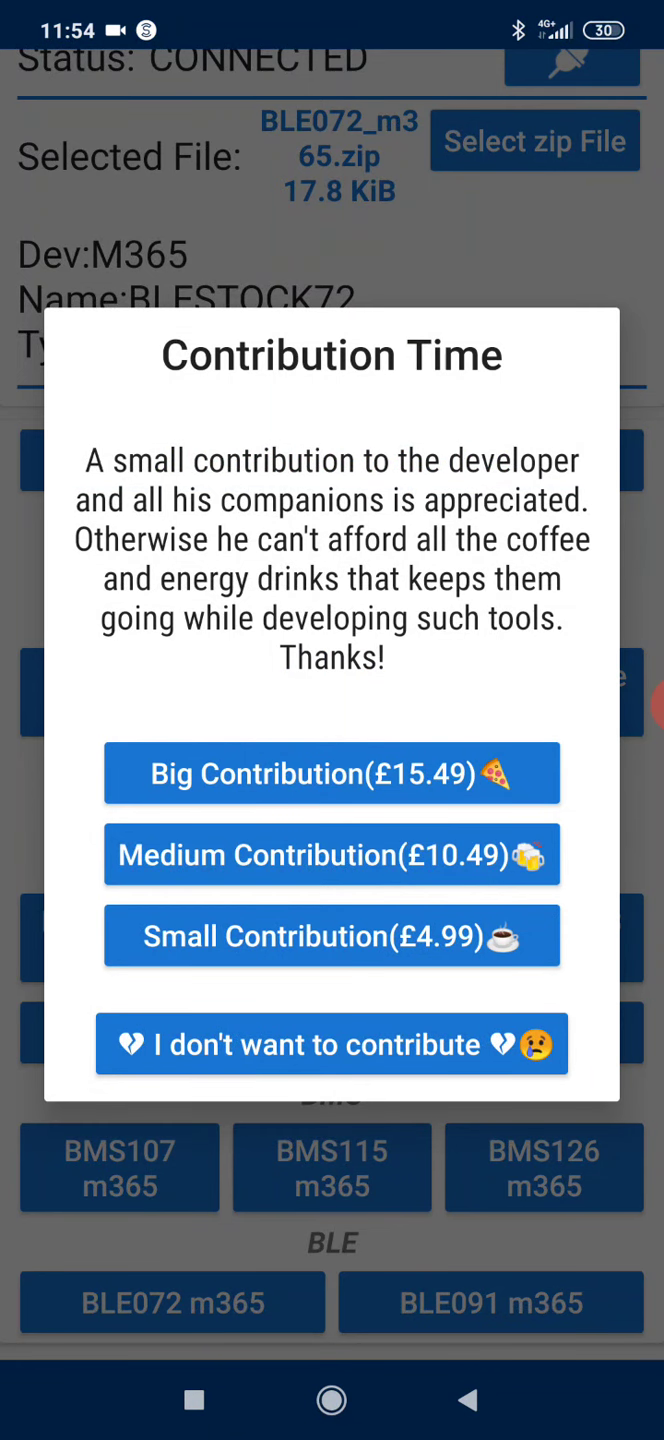
pyautogui.click(332, 1043)
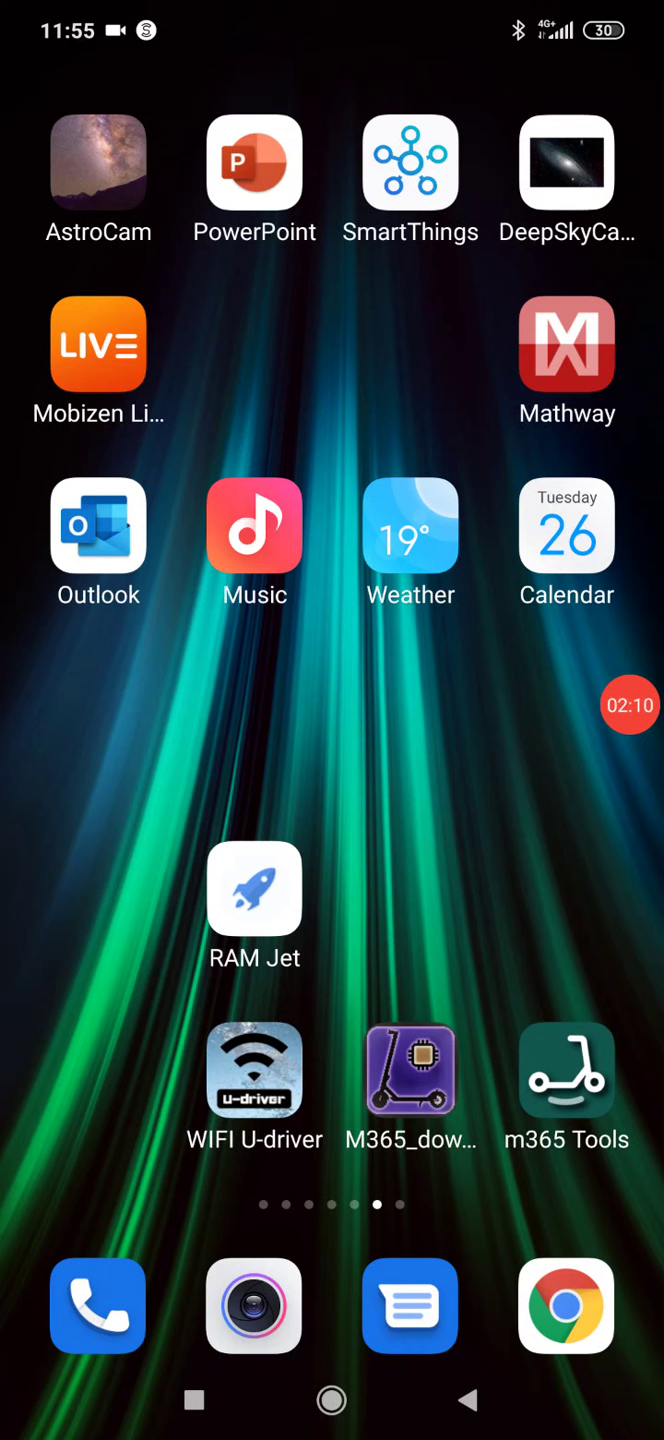
# - Launch M365_downG and connect it to MIScooter8882 from the nearby device list
pyautogui.click(410, 1070)
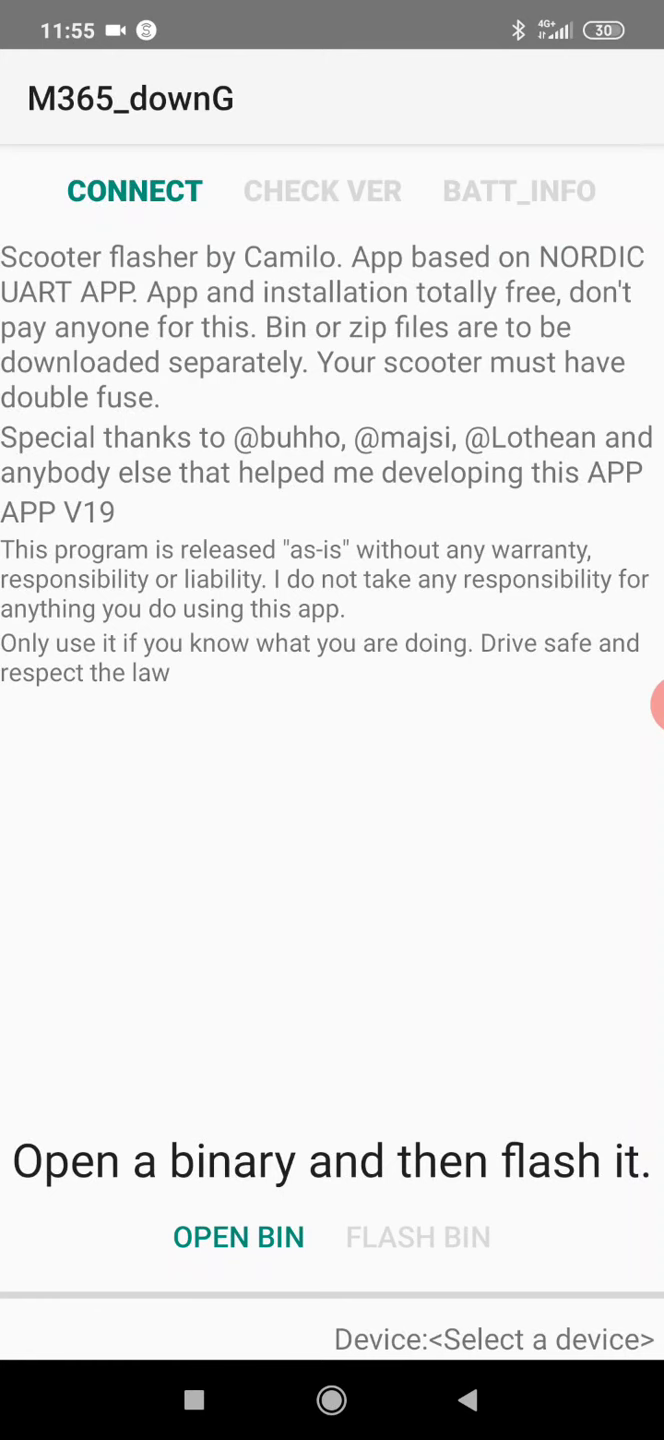
pyautogui.click(135, 190)
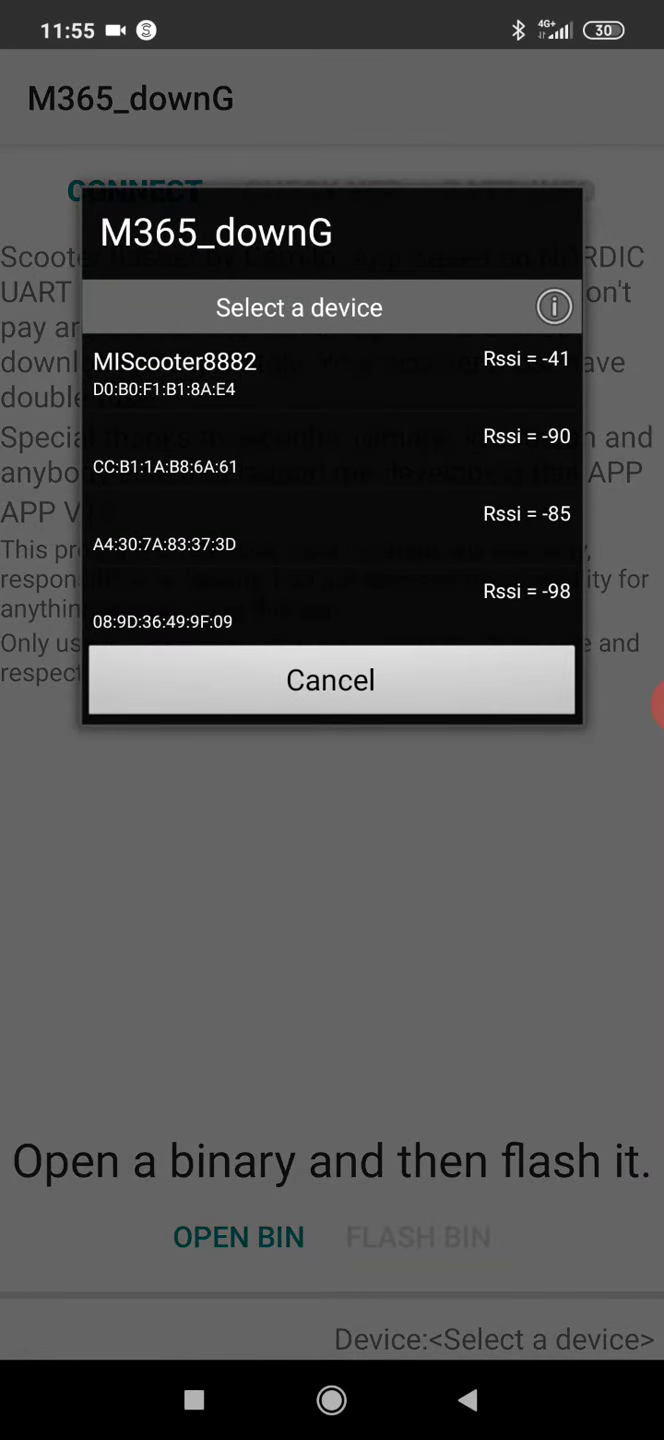
pyautogui.click(330, 680)
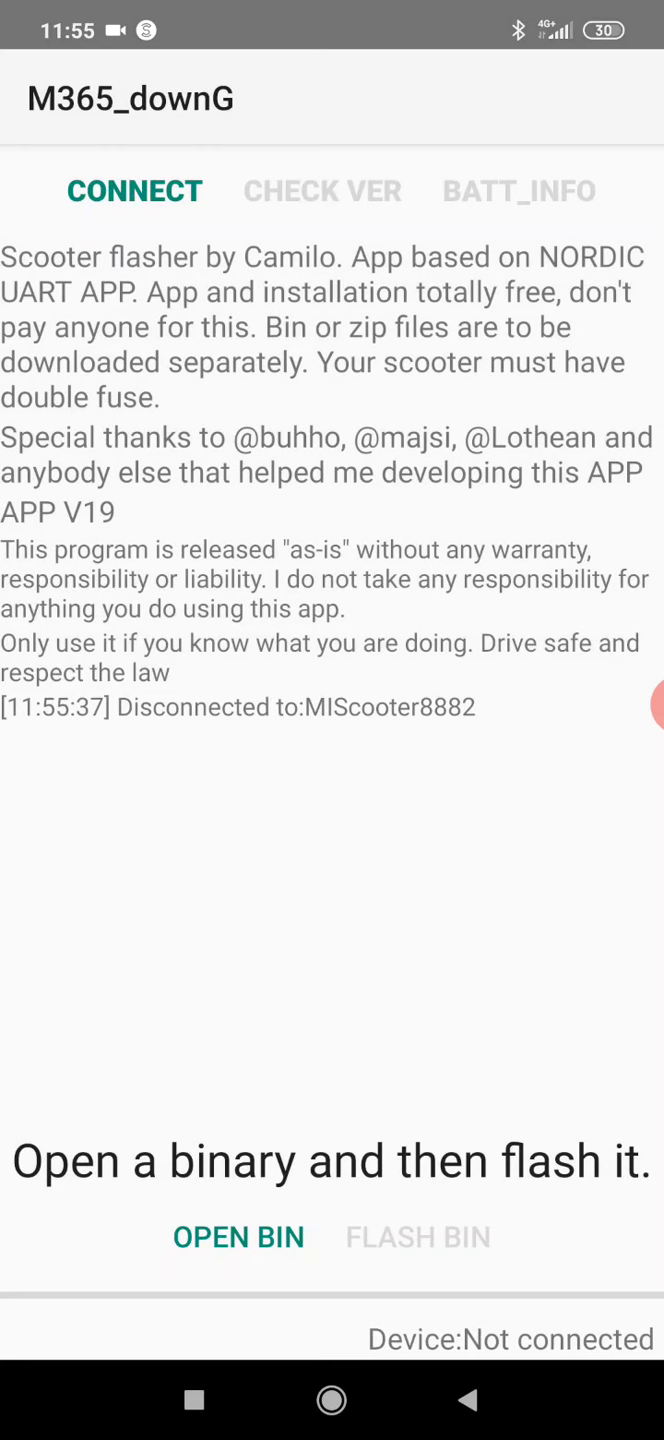
pyautogui.click(134, 190)
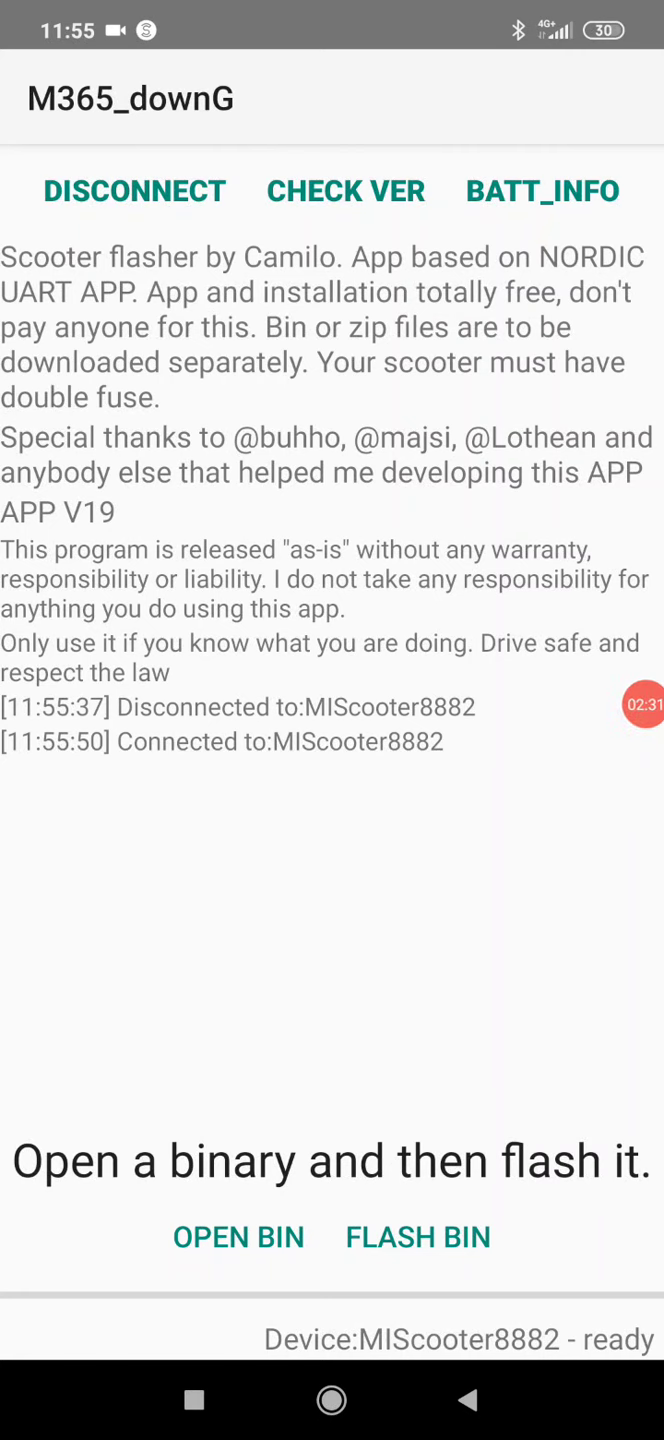
# - Read the scooter's firmware versions, confirming BLE 72, and open the firmware file picker
pyautogui.click(345, 190)
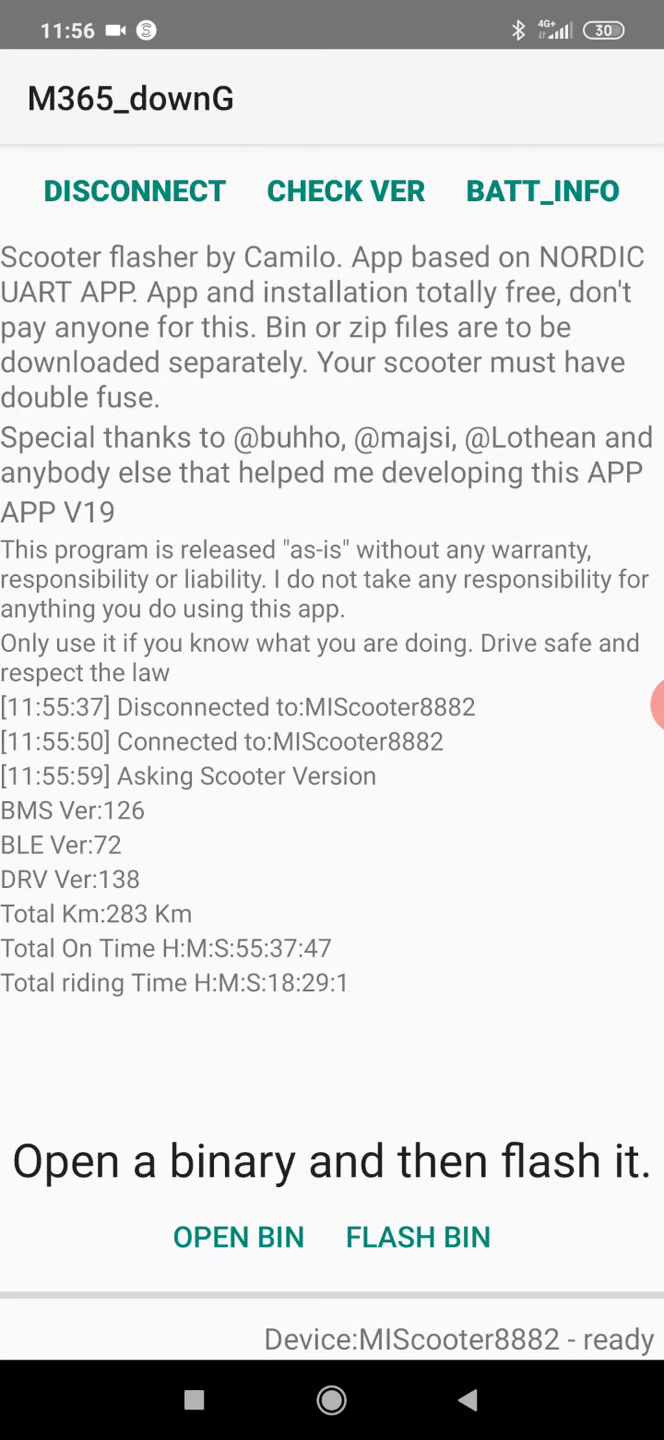
pyautogui.click(238, 1237)
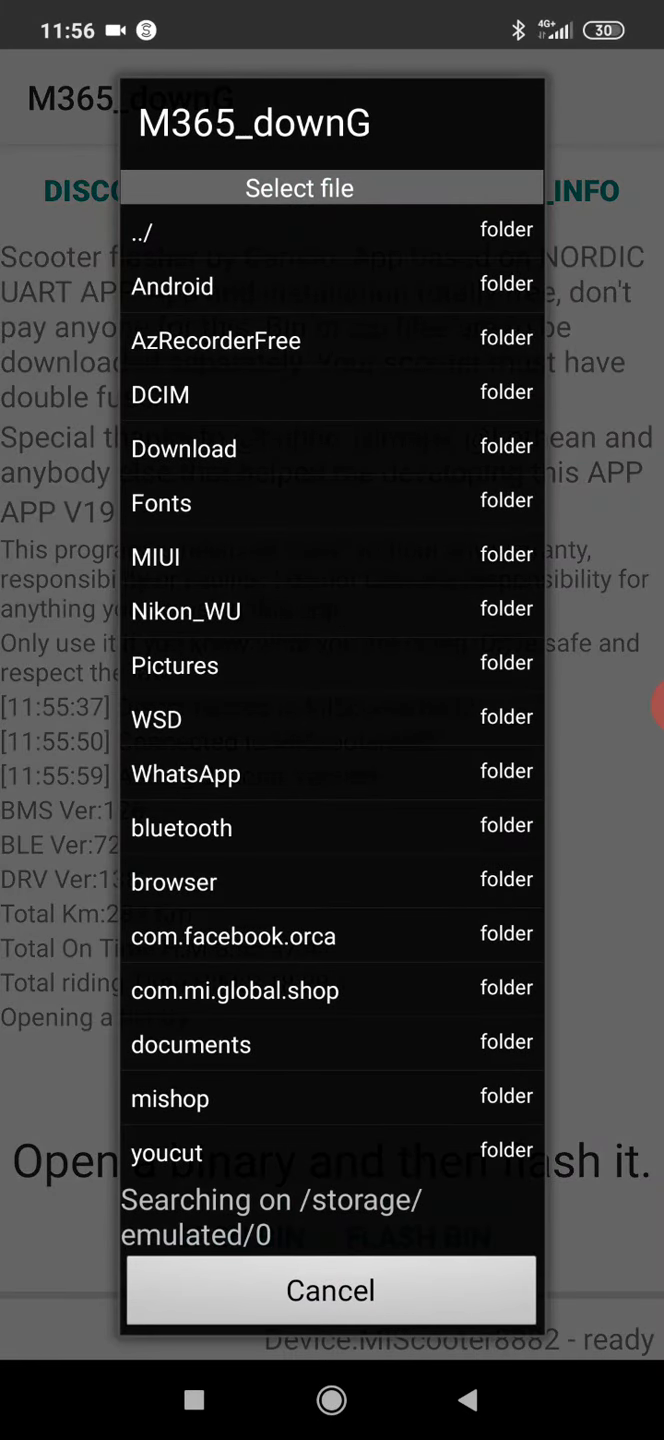
# - Load the DRV138 firmware zip from Download > Browser and start flashing it
pyautogui.click(183, 448)
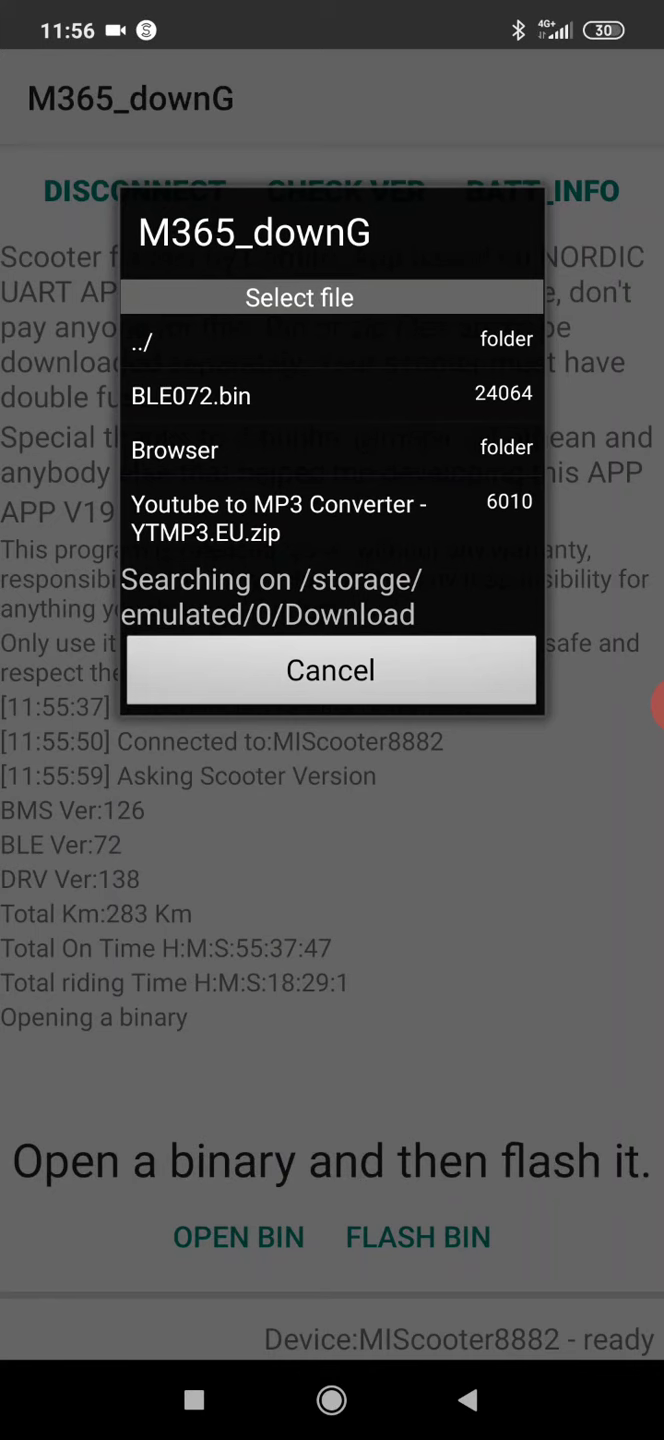
pyautogui.click(175, 450)
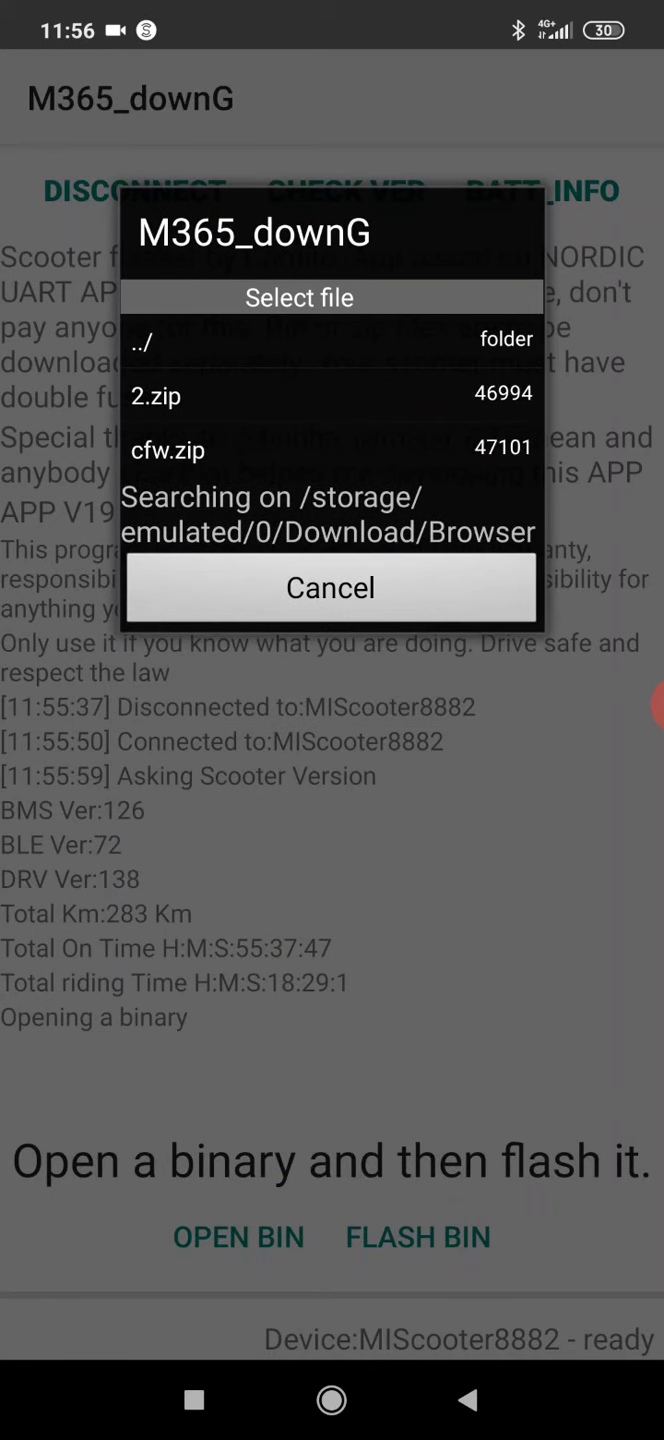
pyautogui.click(168, 450)
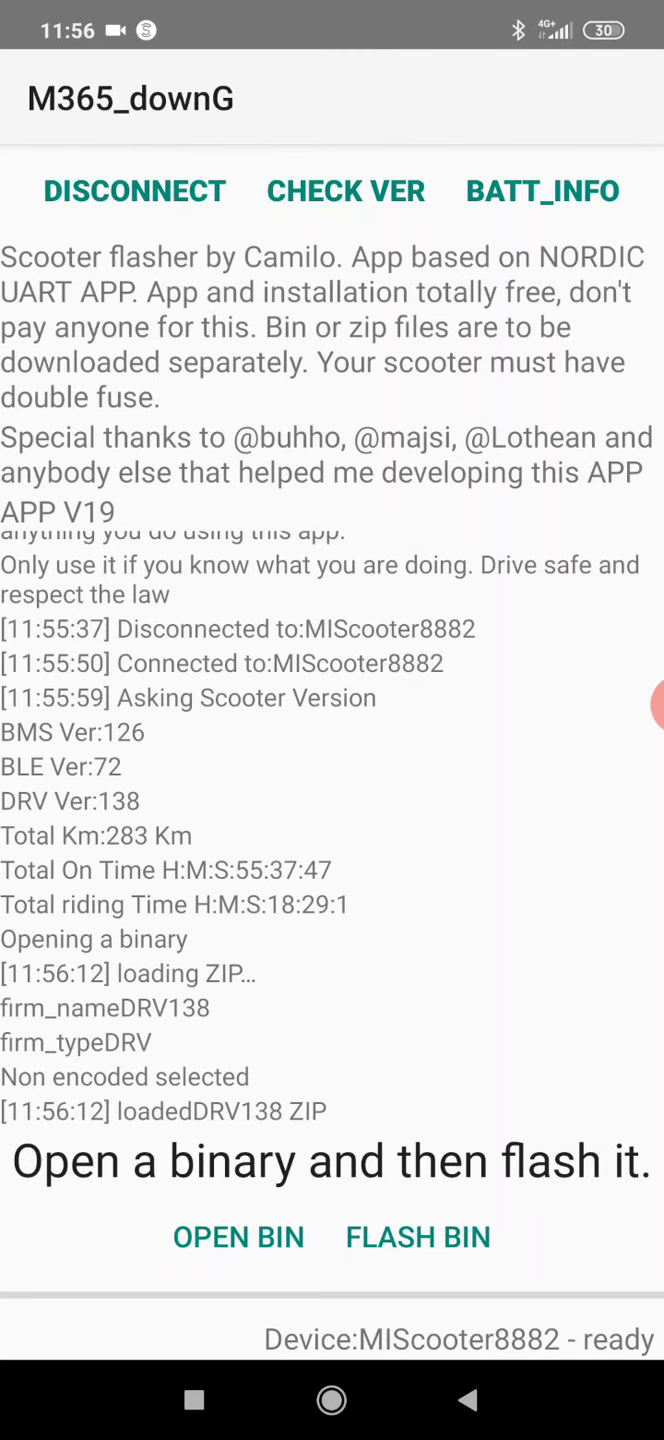
pyautogui.click(417, 1237)
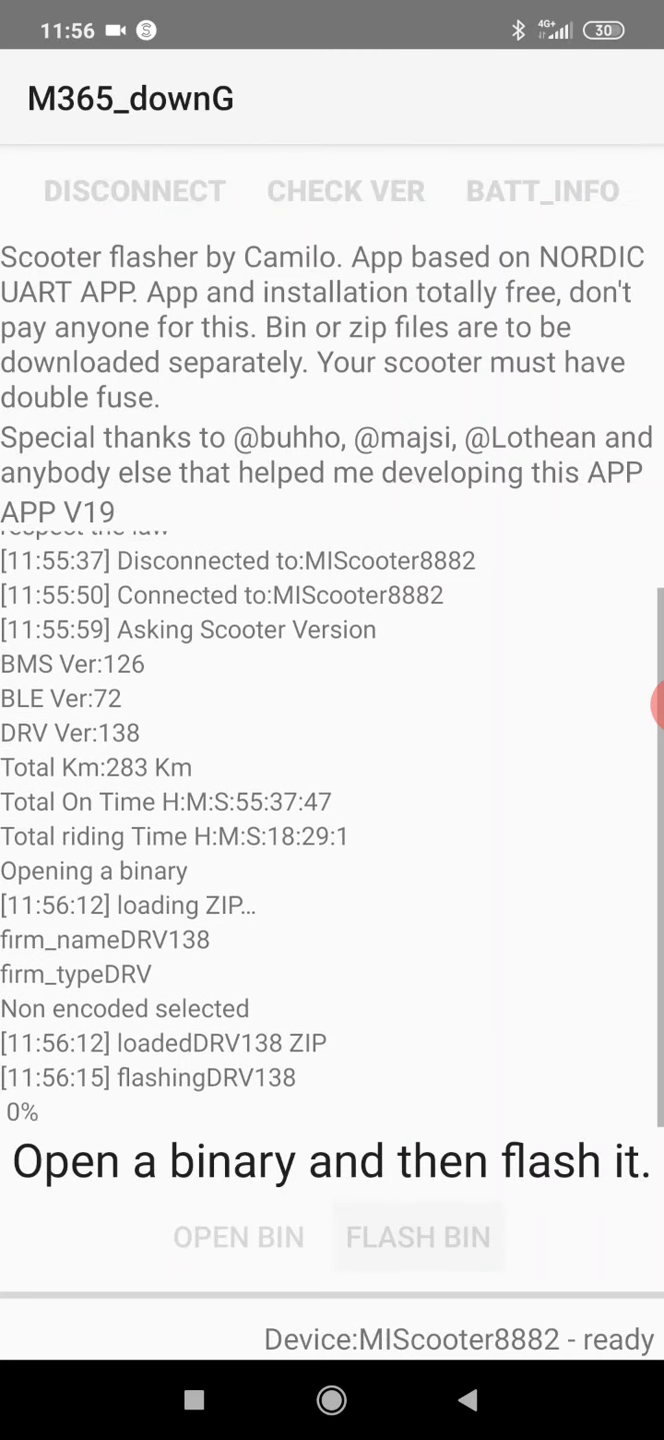